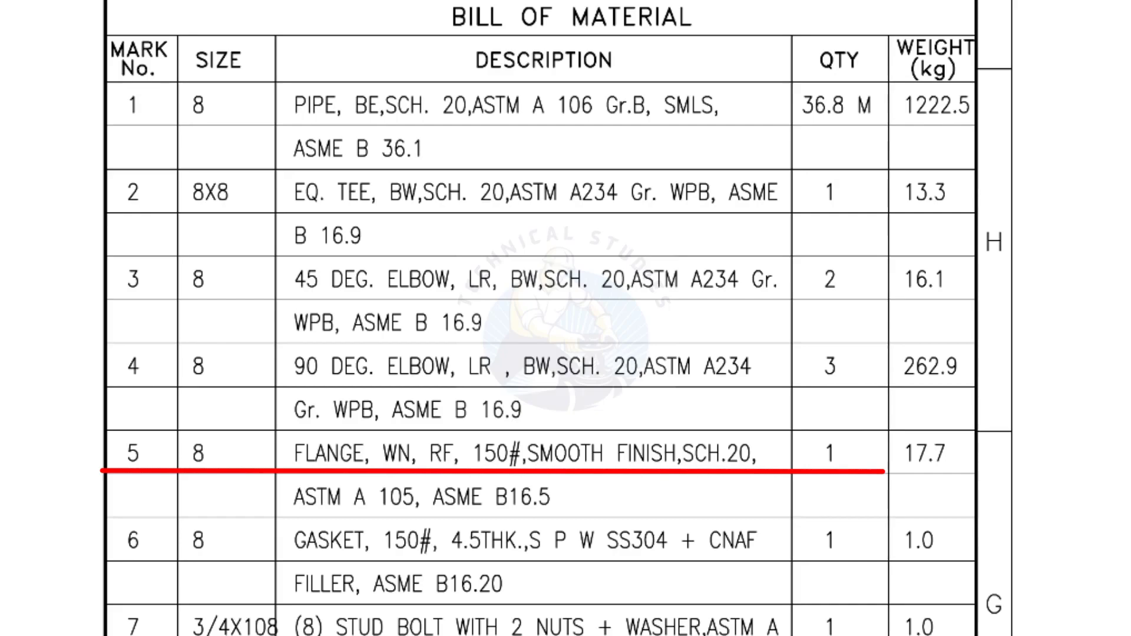
pyautogui.scroll(-3)
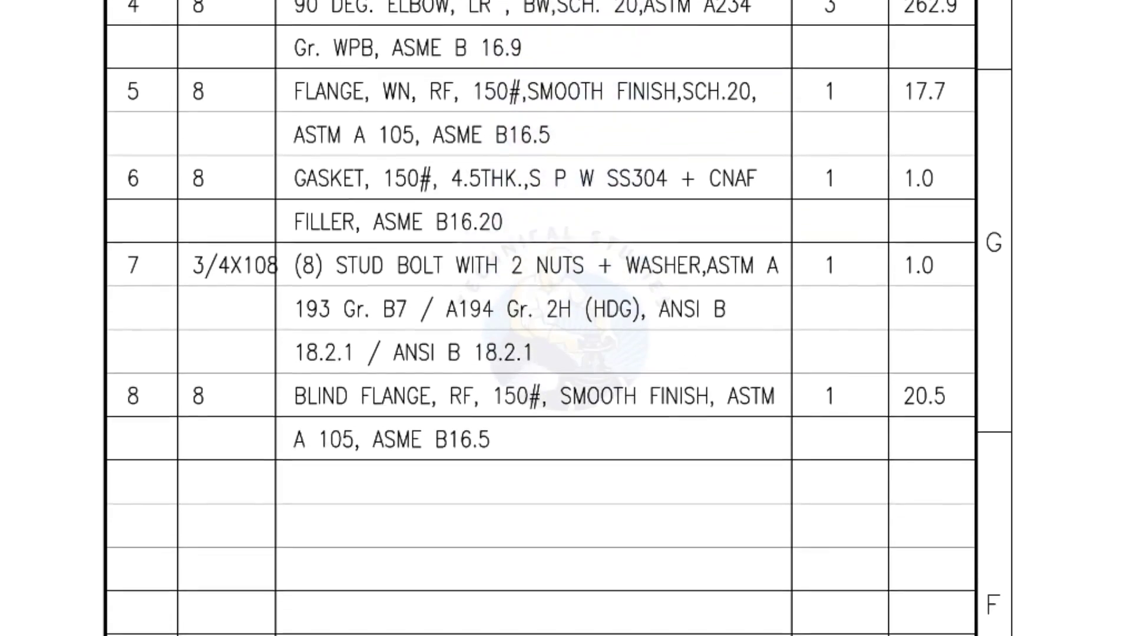